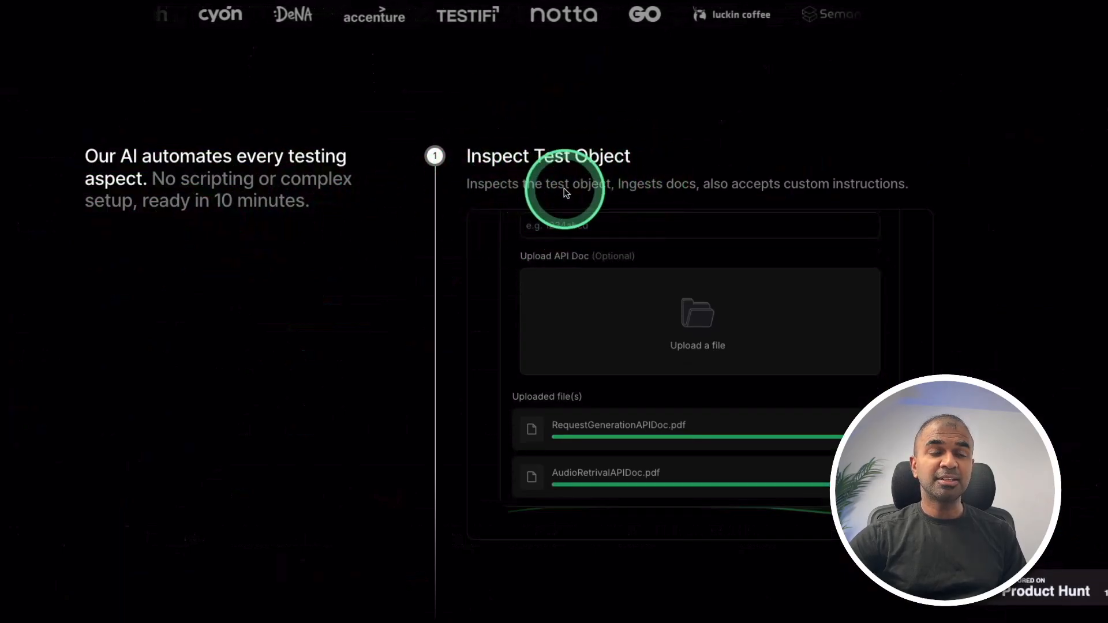
- Finish the stock dashboard description with dedicated API endpoints and start the build
{"action": "scroll", "scroll_direction": "down", "scroll_amount": 3}
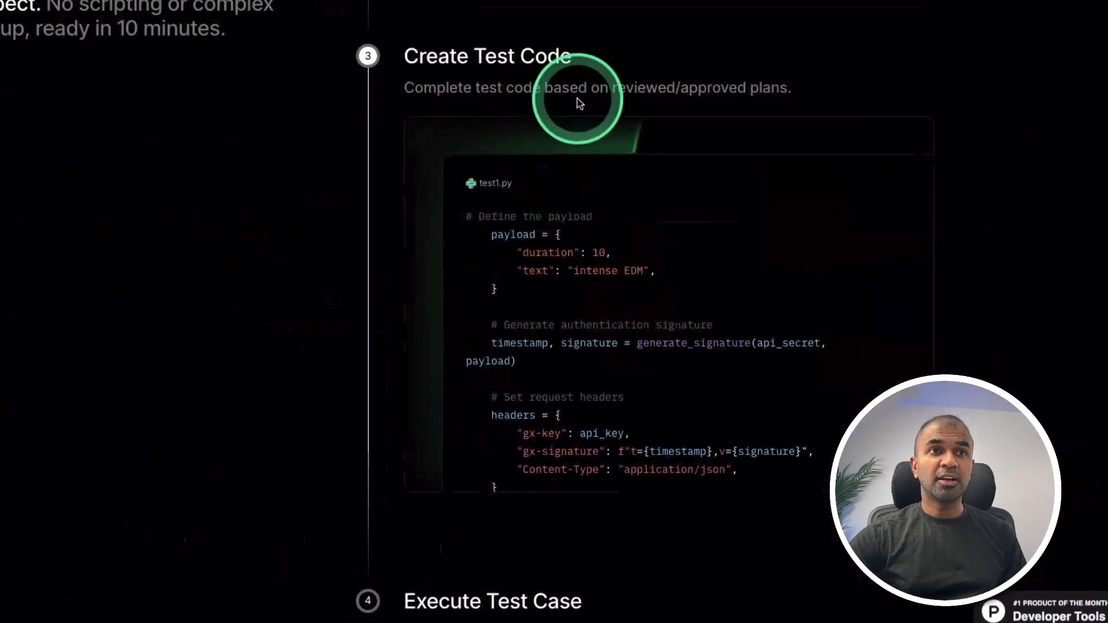
{"action": "scroll", "scroll_direction": "down", "scroll_amount": 3}
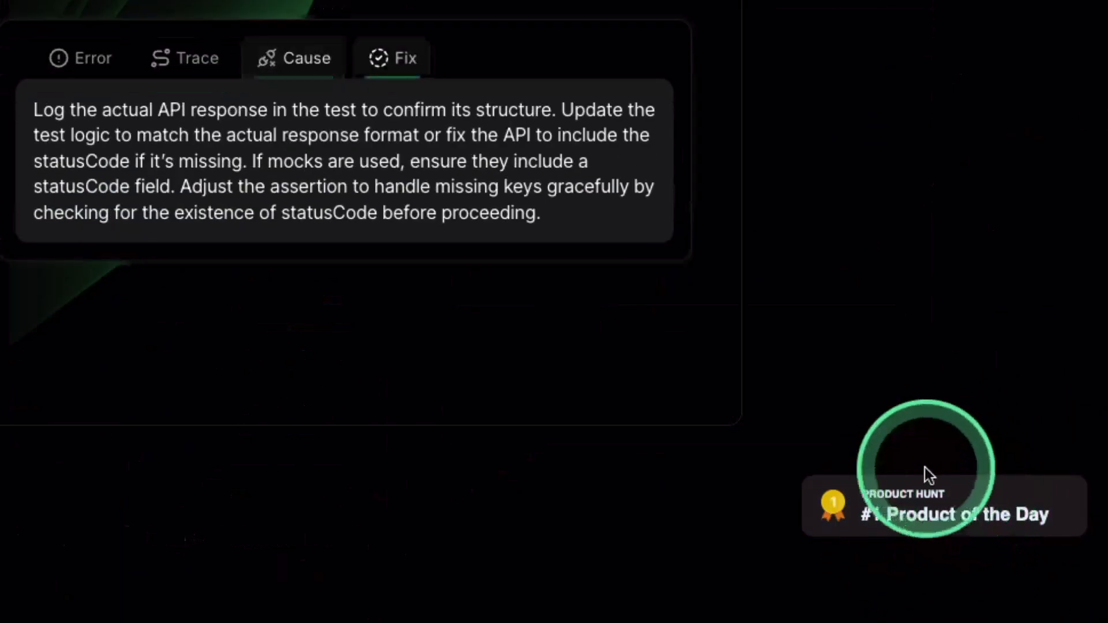
{"action": "scroll", "scroll_direction": "down", "scroll_amount": 3}
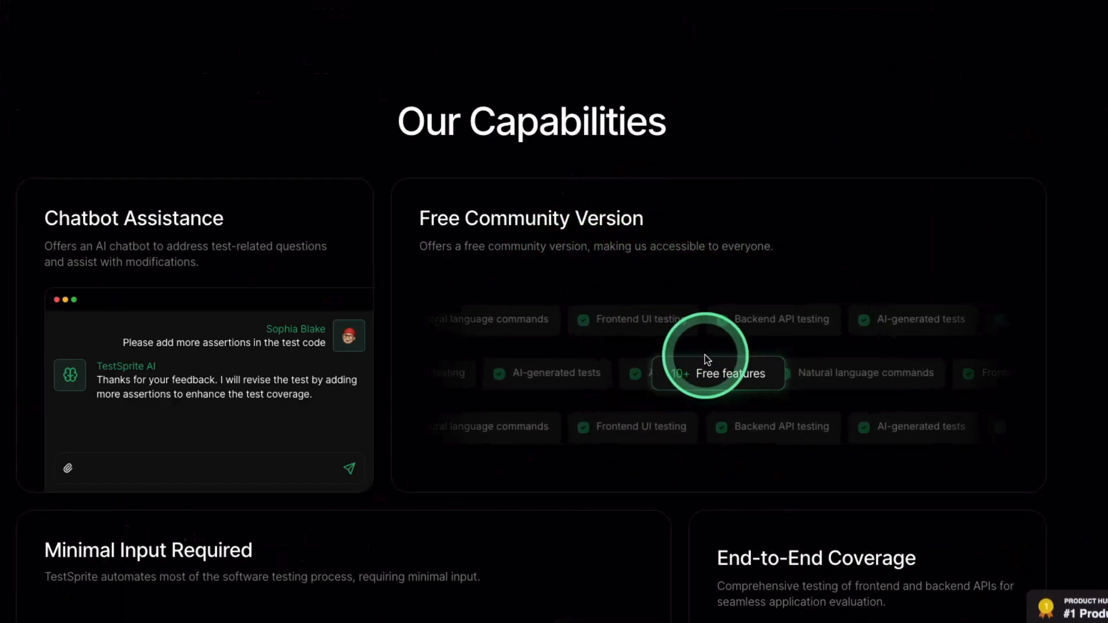
{"action": "scroll", "scroll_direction": "down", "scroll_amount": 3}
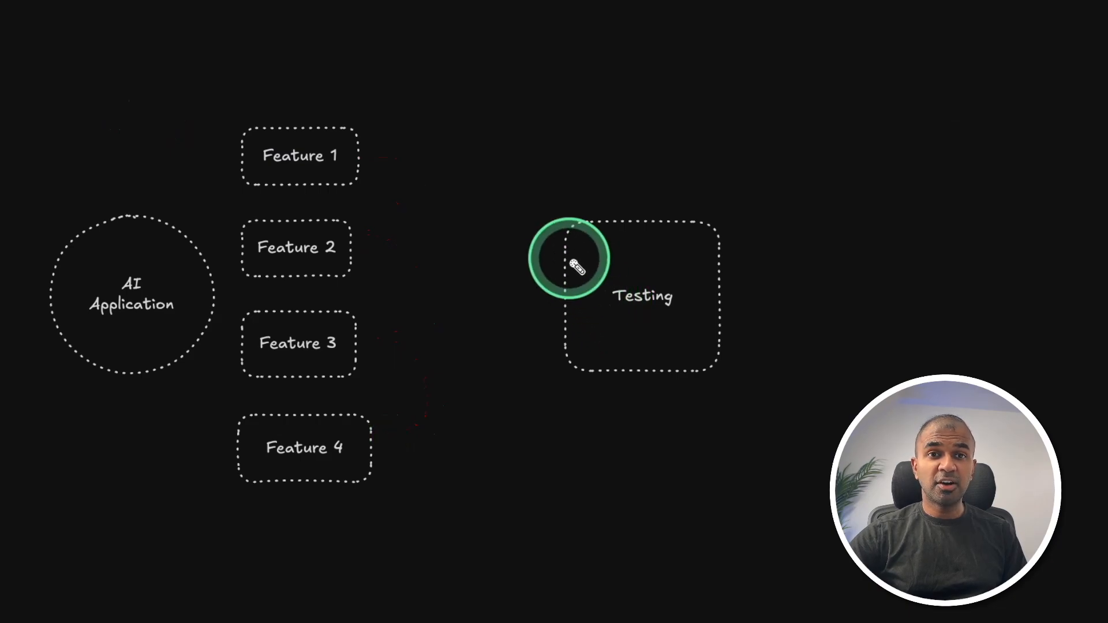
{"action": "mouse_move", "coordinate": [530, 261]}
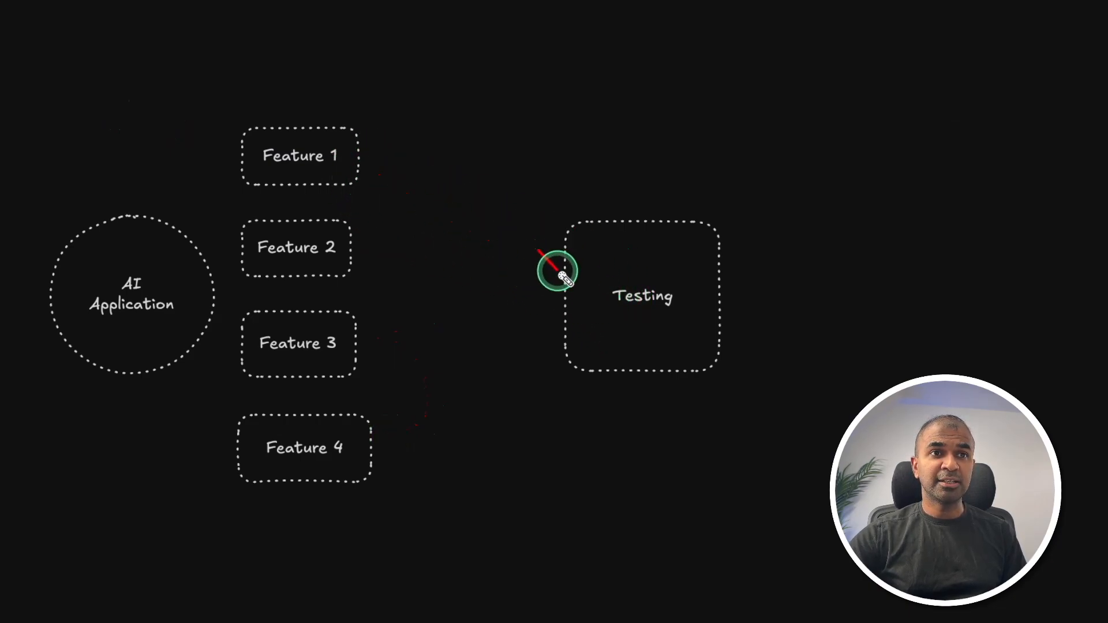
{"action": "left_click_drag", "start_coordinate": [558, 276], "coordinate": [721, 208]}
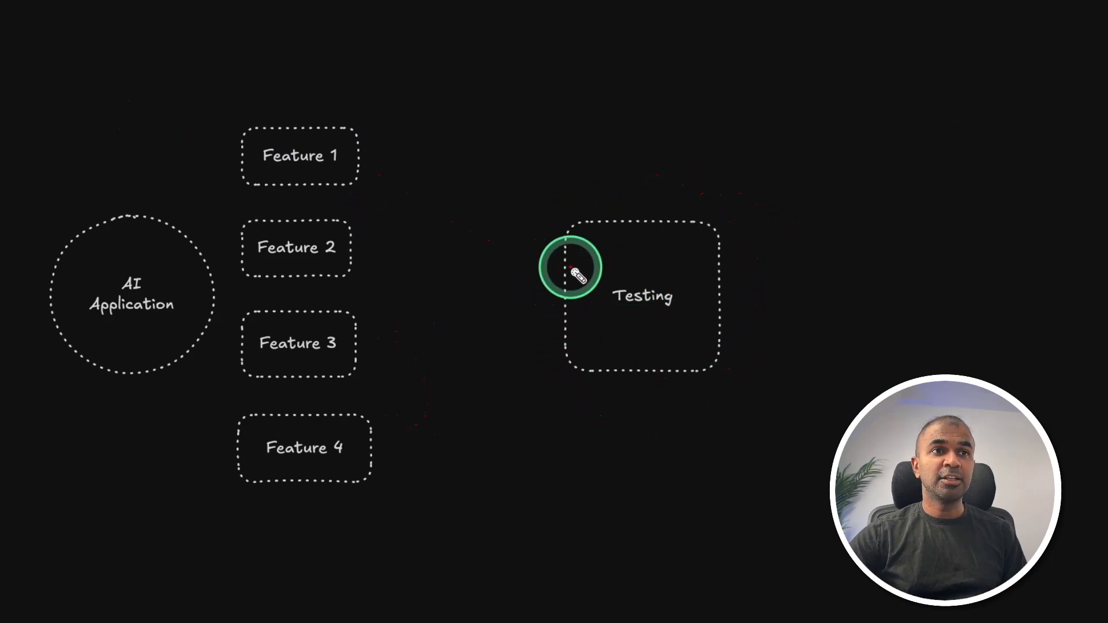
{"action": "mouse_move", "coordinate": [346, 258]}
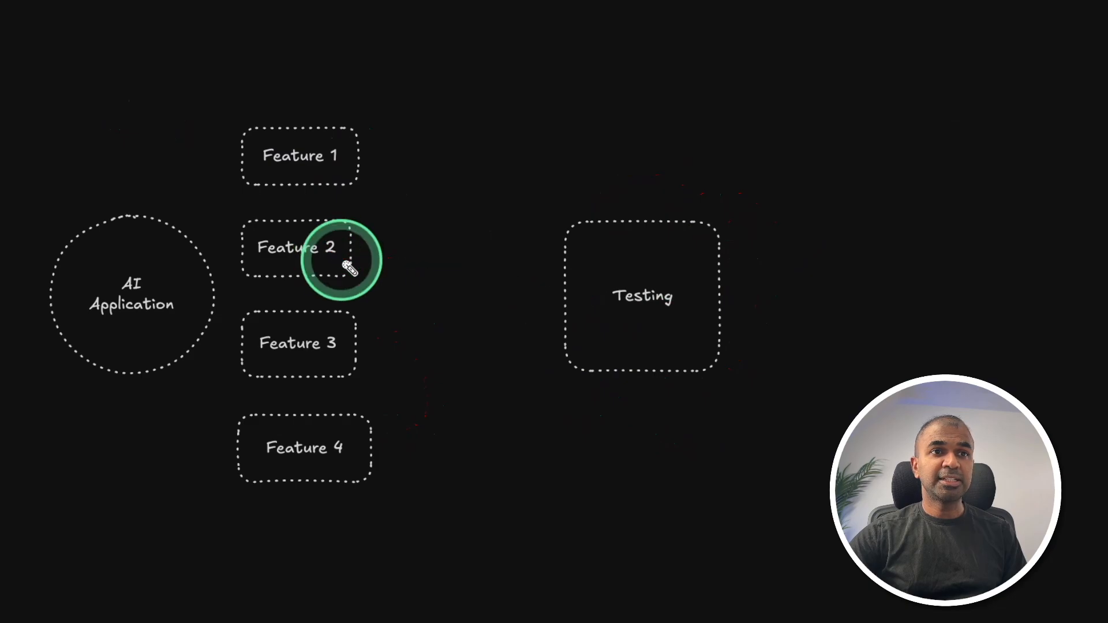
{"action": "mouse_move", "coordinate": [346, 494]}
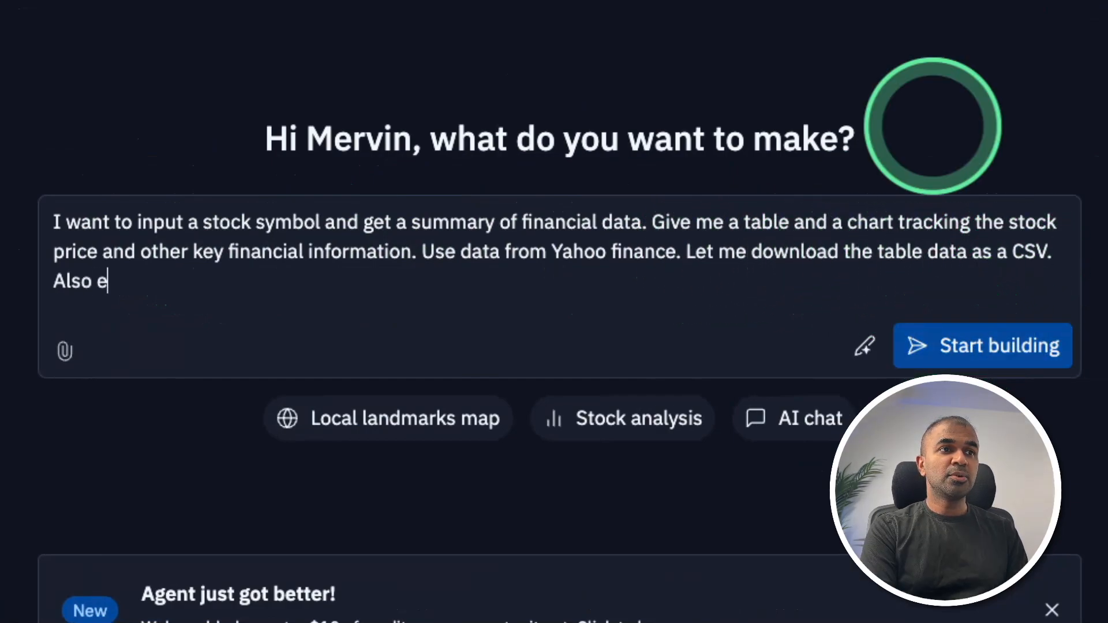
{"action": "type", "text": "include dedicated endpoints available publically for me to test."}
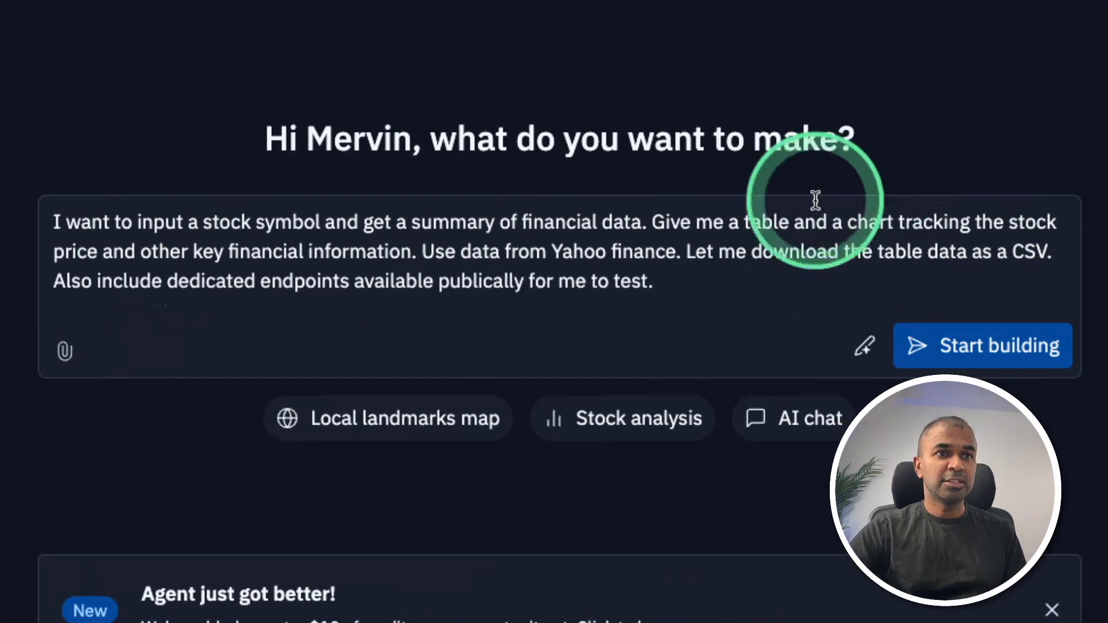
{"action": "left_click", "coordinate": [982, 346]}
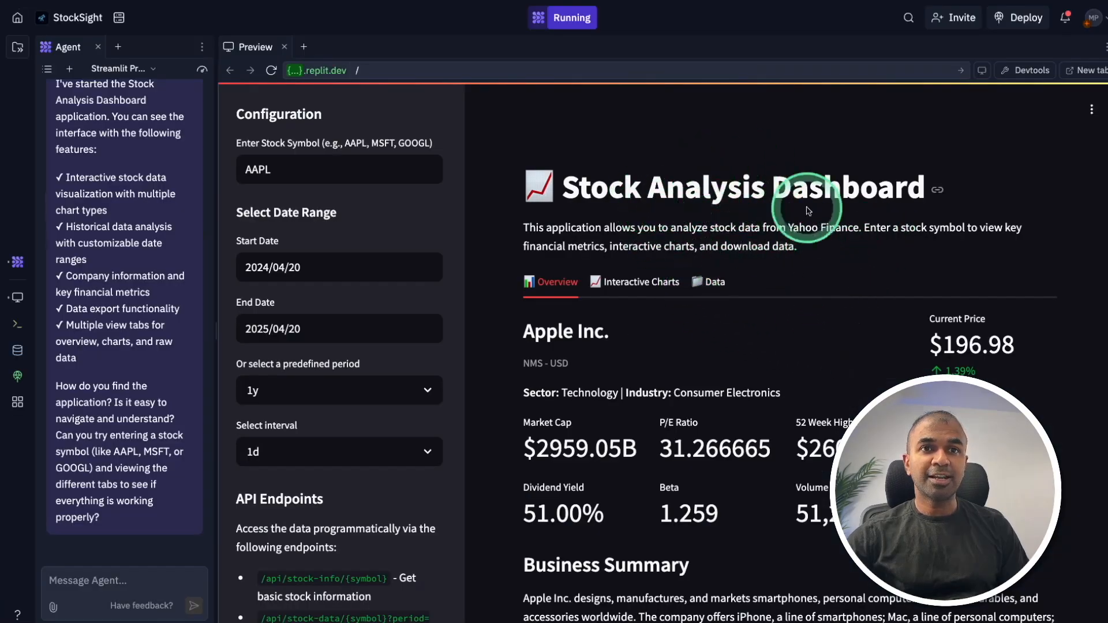
- Ask the Agent to document all endpoints in detail, then scroll API_DOCUMENTATION.md
{"action": "scroll", "scroll_direction": "down", "scroll_amount": 3}
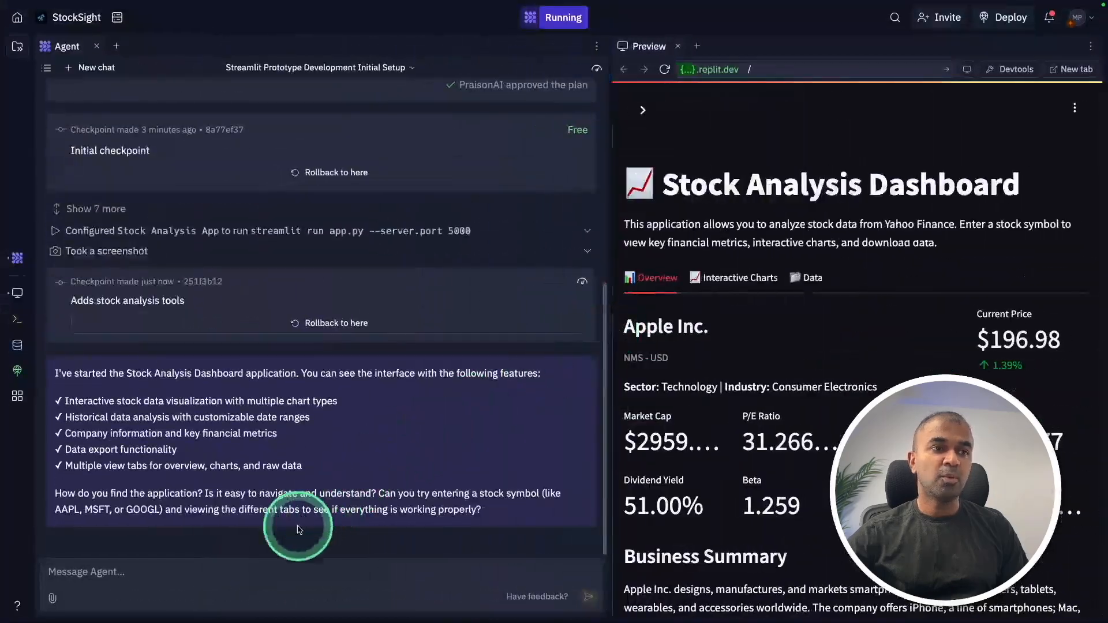
{"action": "type", "text": "Create a ded"}
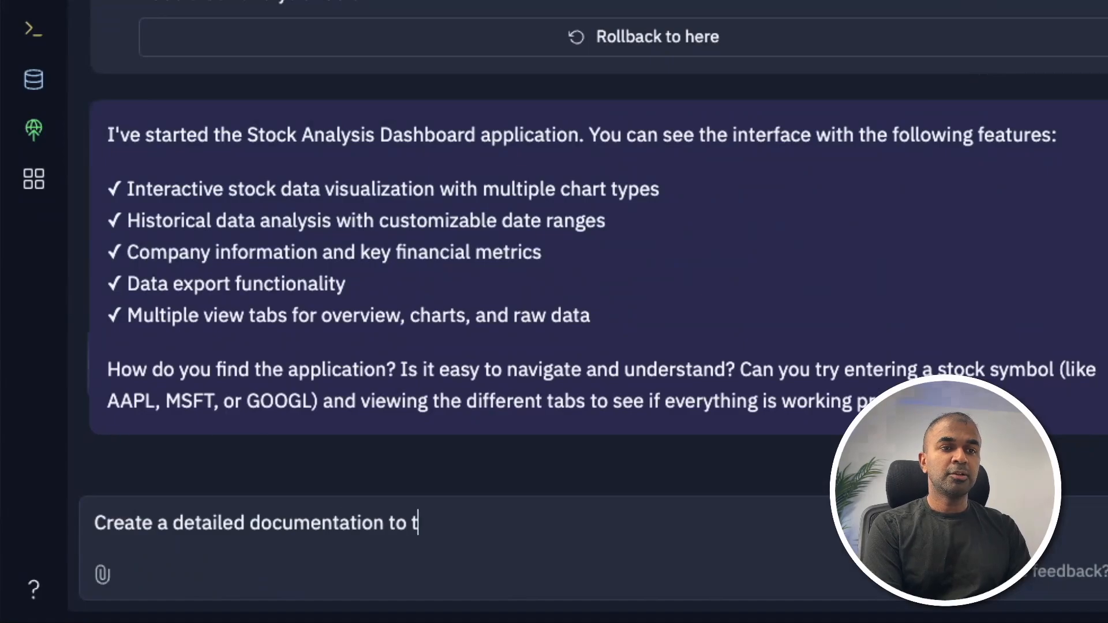
{"action": "type", "text": "his all the endpo"}
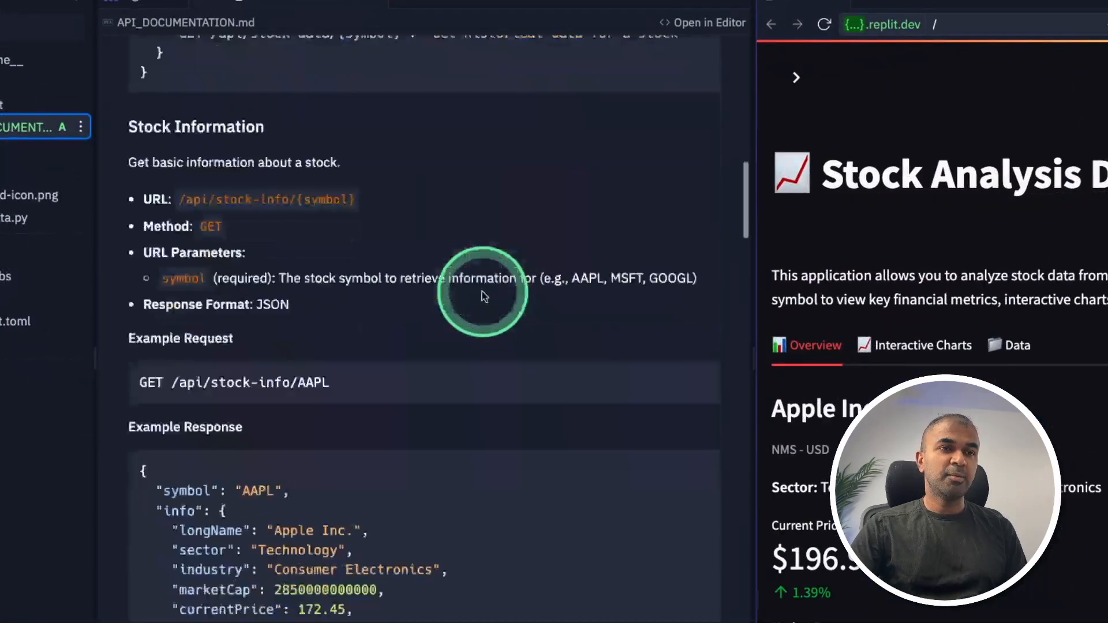
{"action": "scroll", "scroll_direction": "down", "scroll_amount": 3}
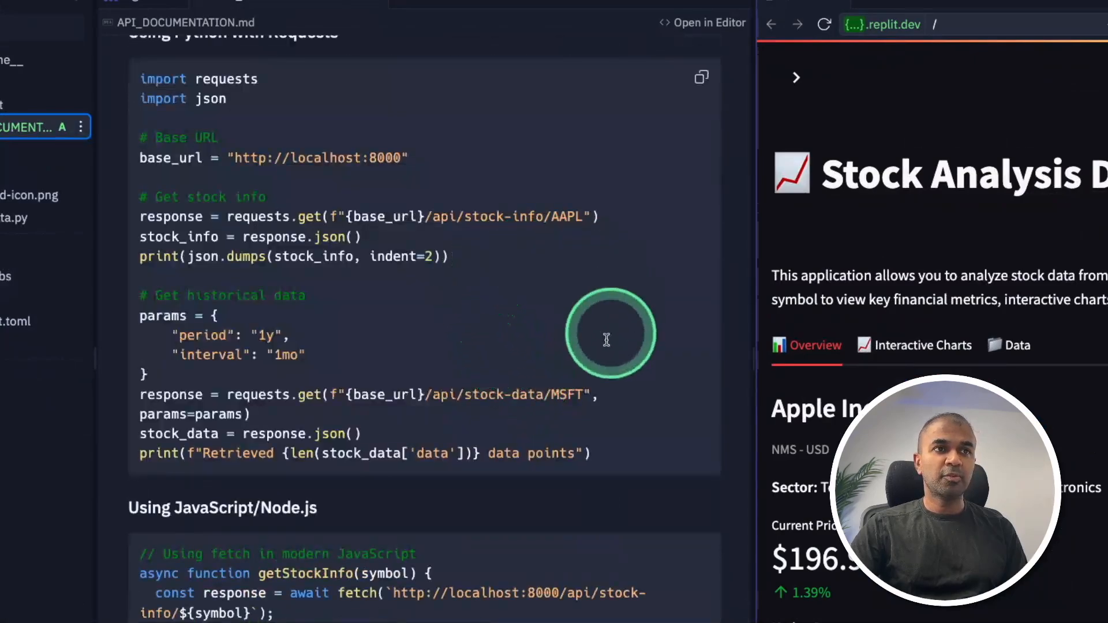
{"action": "scroll", "scroll_direction": "down", "scroll_amount": 3}
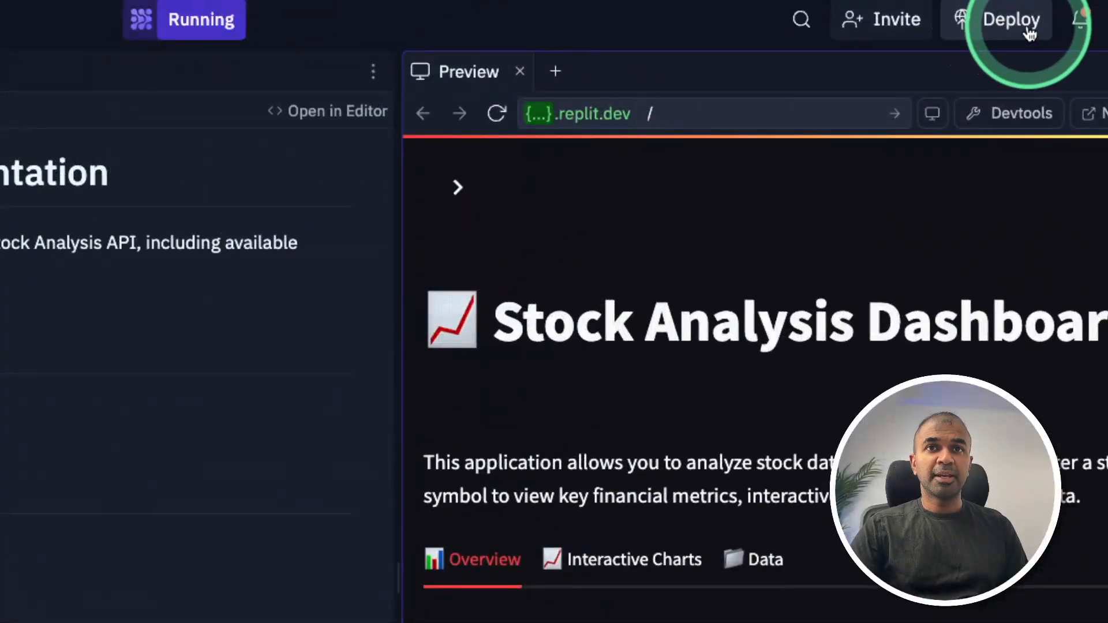
- Open the port 8000 service's external link from the deployment Networking settings
{"action": "left_click", "coordinate": [1012, 19]}
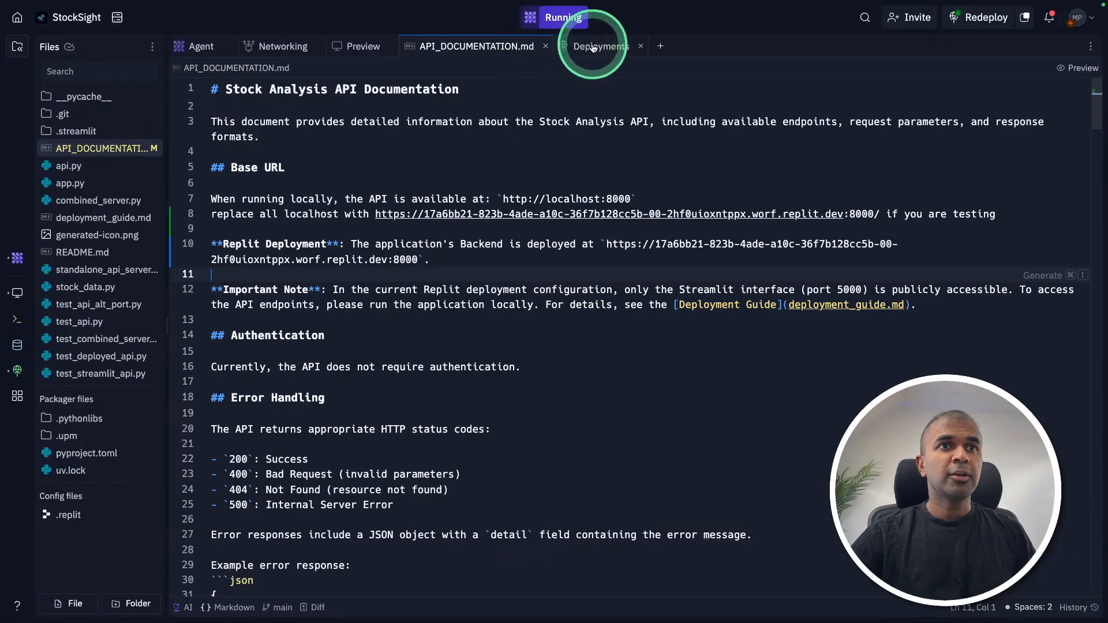
{"action": "left_click", "coordinate": [600, 46]}
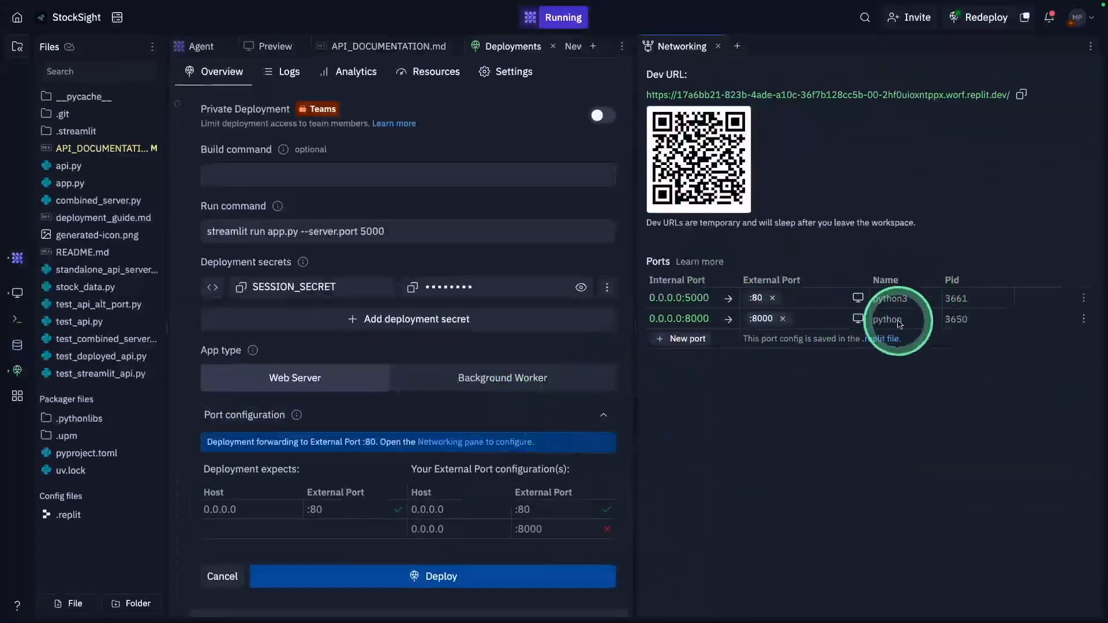
{"action": "left_click", "coordinate": [1083, 318]}
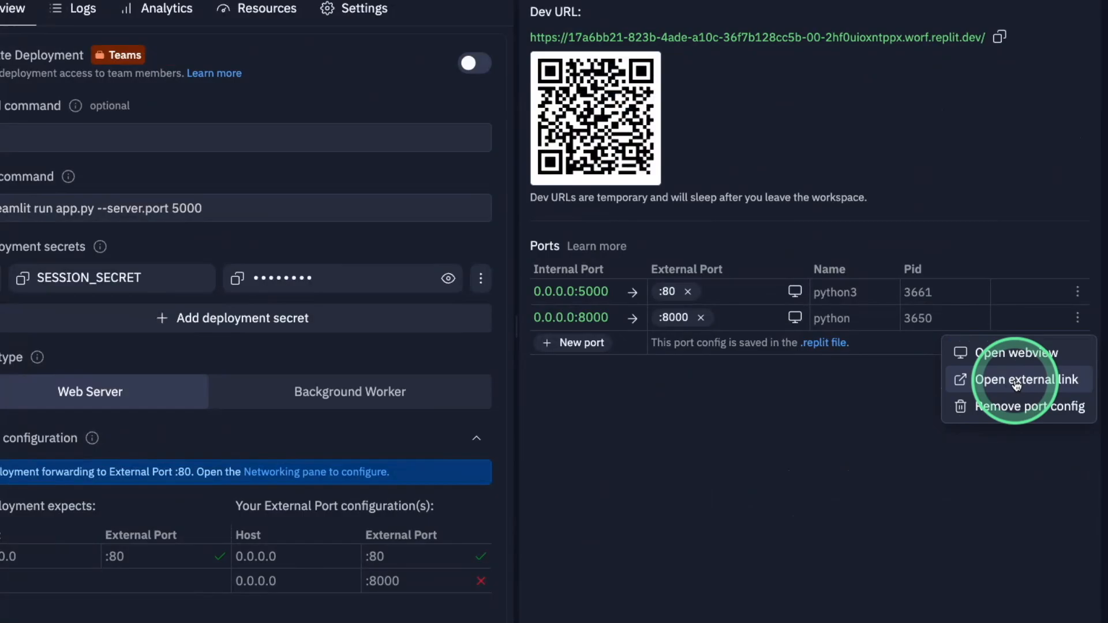
{"action": "left_click", "coordinate": [1023, 379]}
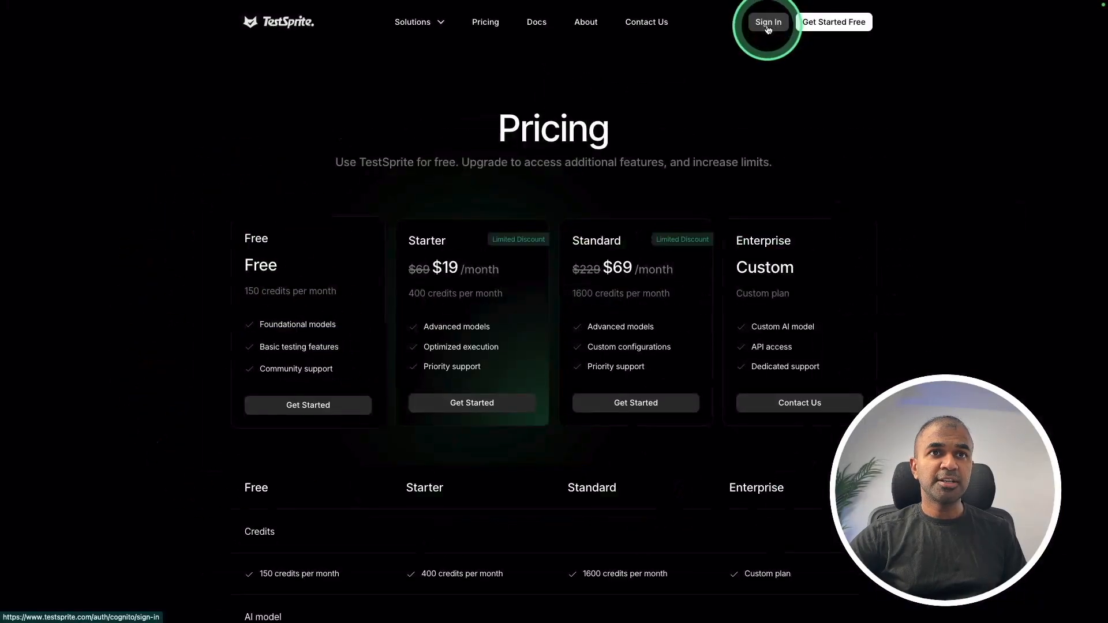
- Sign in and create the 'My Stock price backend api' test with its API uploaded
{"action": "left_click", "coordinate": [767, 22]}
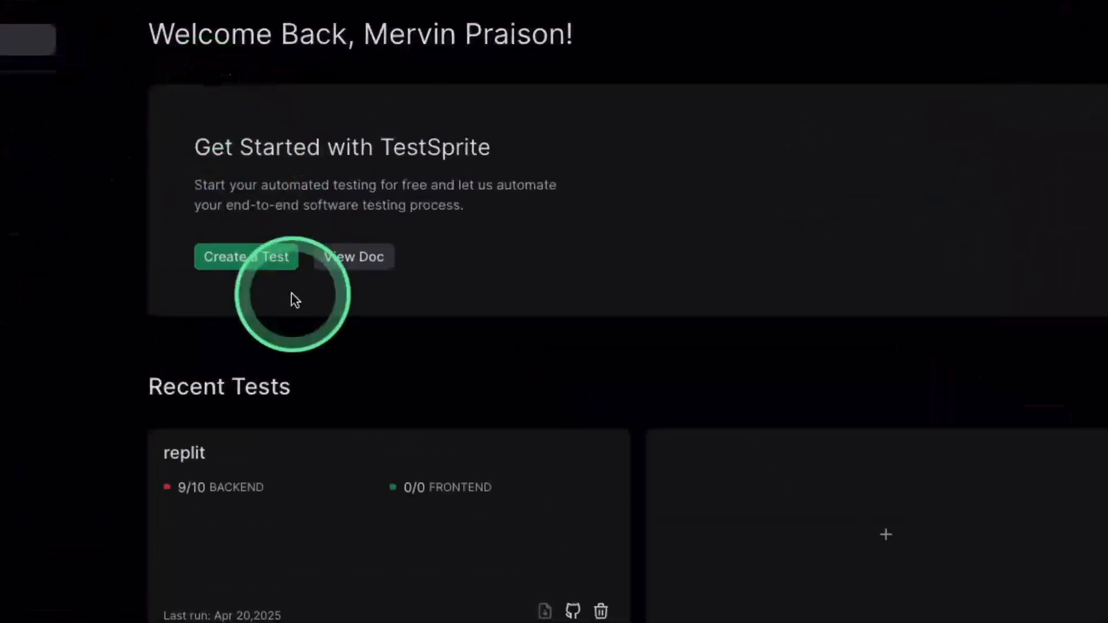
{"action": "left_click", "coordinate": [245, 256]}
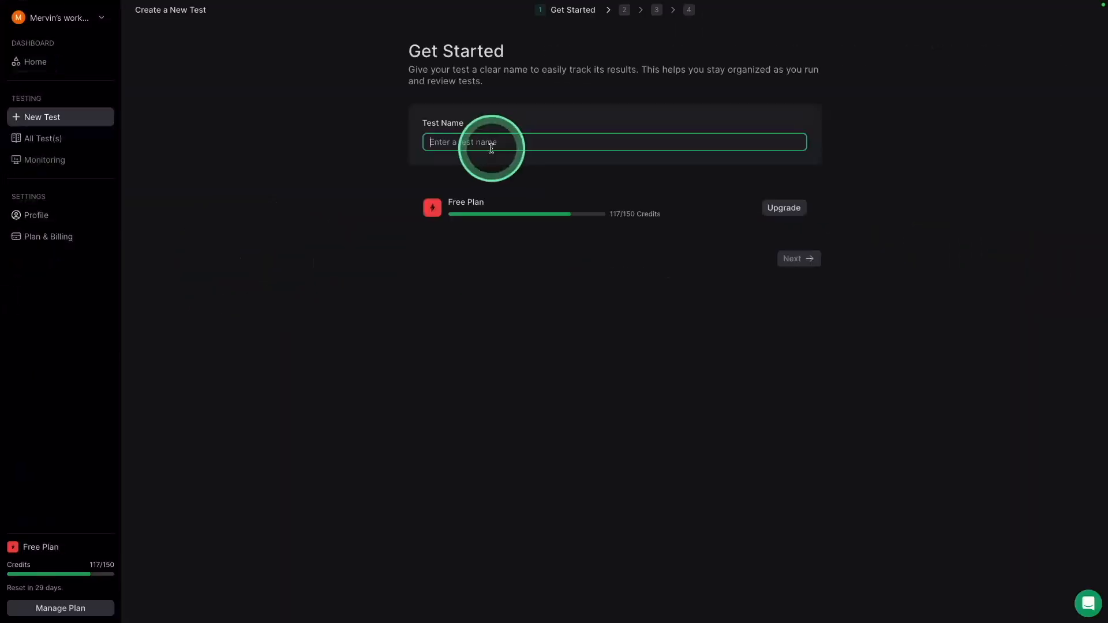
{"action": "type", "text": "My So"}
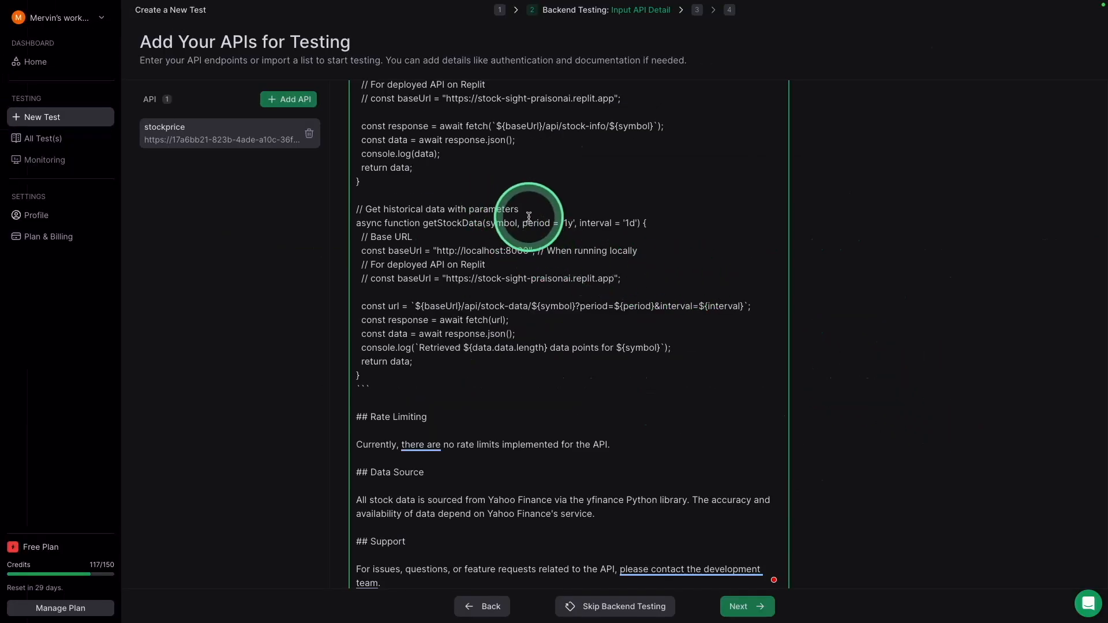
{"action": "left_click", "coordinate": [746, 606]}
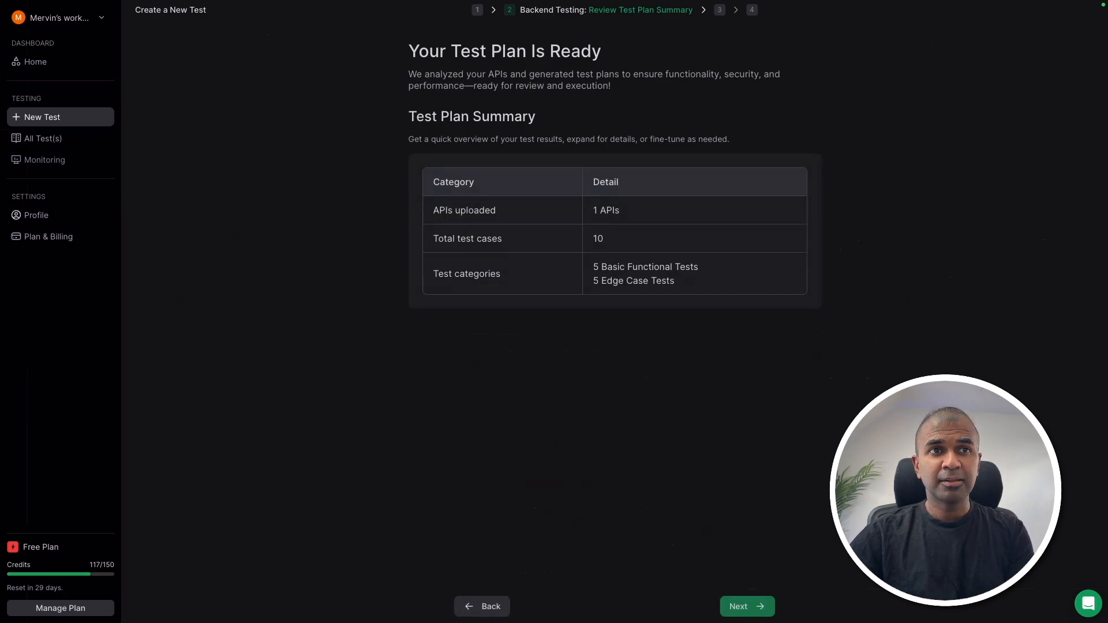
{"action": "left_click", "coordinate": [496, 254]}
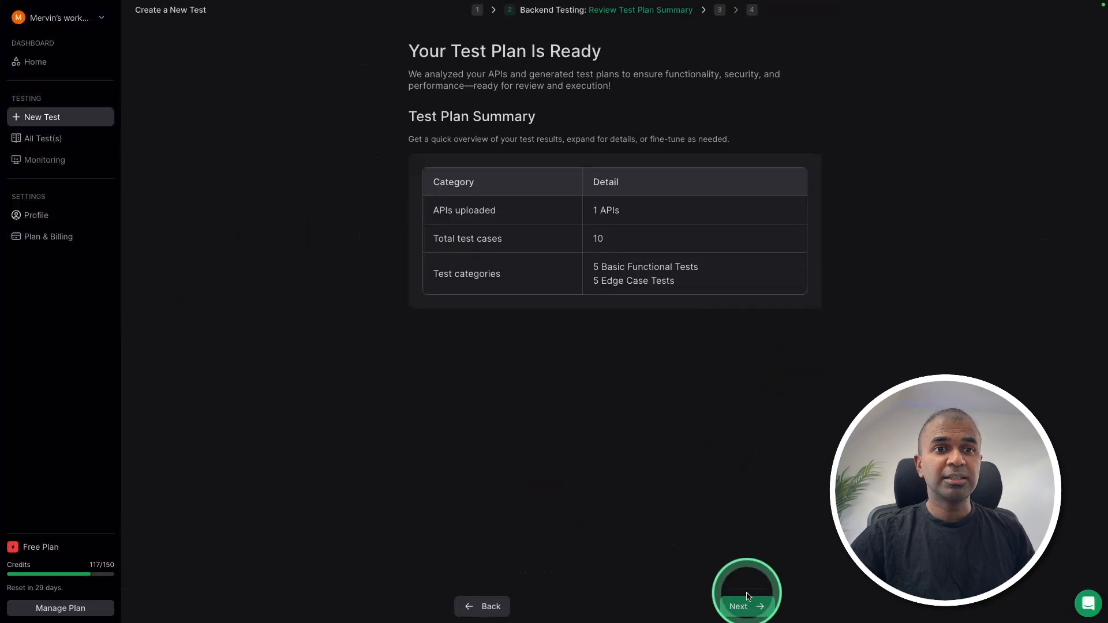
- Go to Test Plan Details and scroll through the ten Basic Functional and Edge Case tests
{"action": "left_click", "coordinate": [745, 605]}
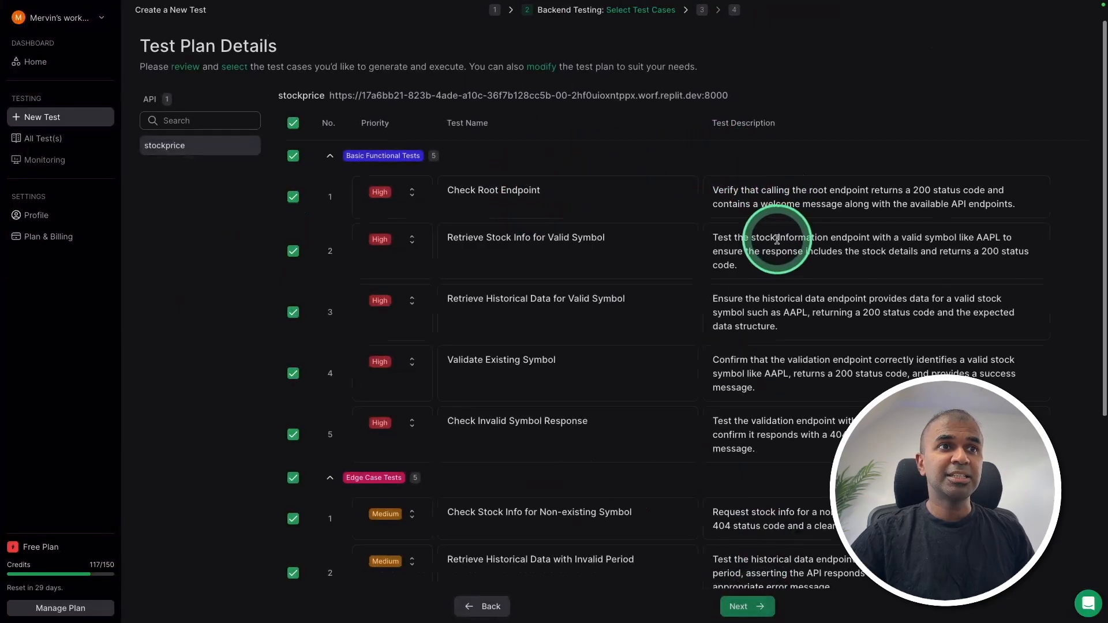
{"action": "scroll", "scroll_direction": "down", "scroll_amount": 3}
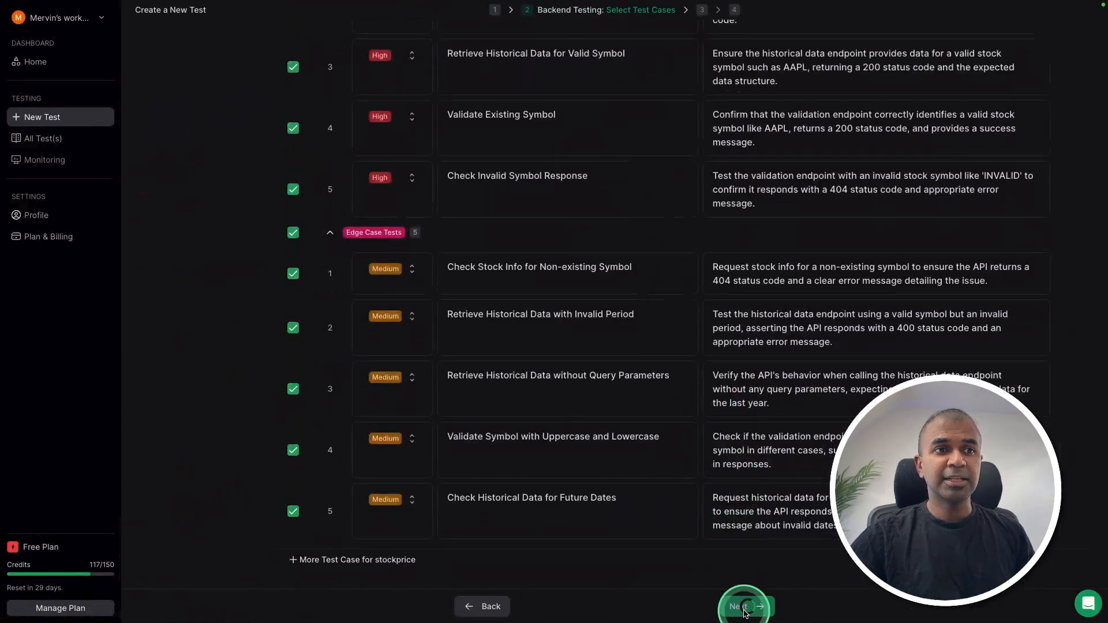
- Run the backend tests, rerunning the valid symbol and invalid period test code
{"action": "left_click", "coordinate": [744, 607]}
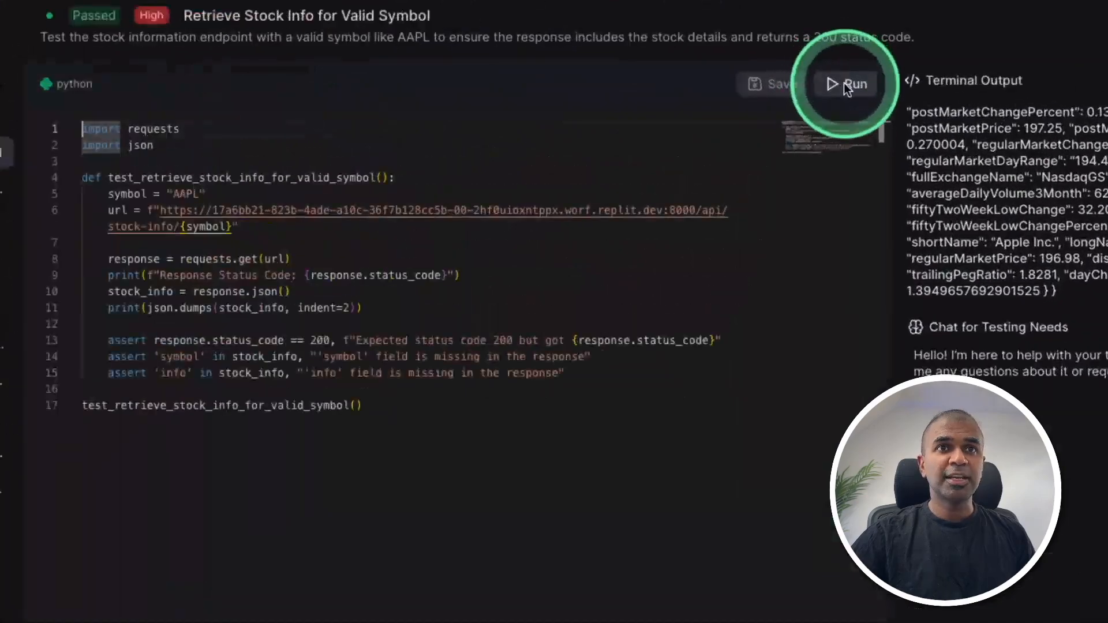
{"action": "left_click", "coordinate": [845, 83]}
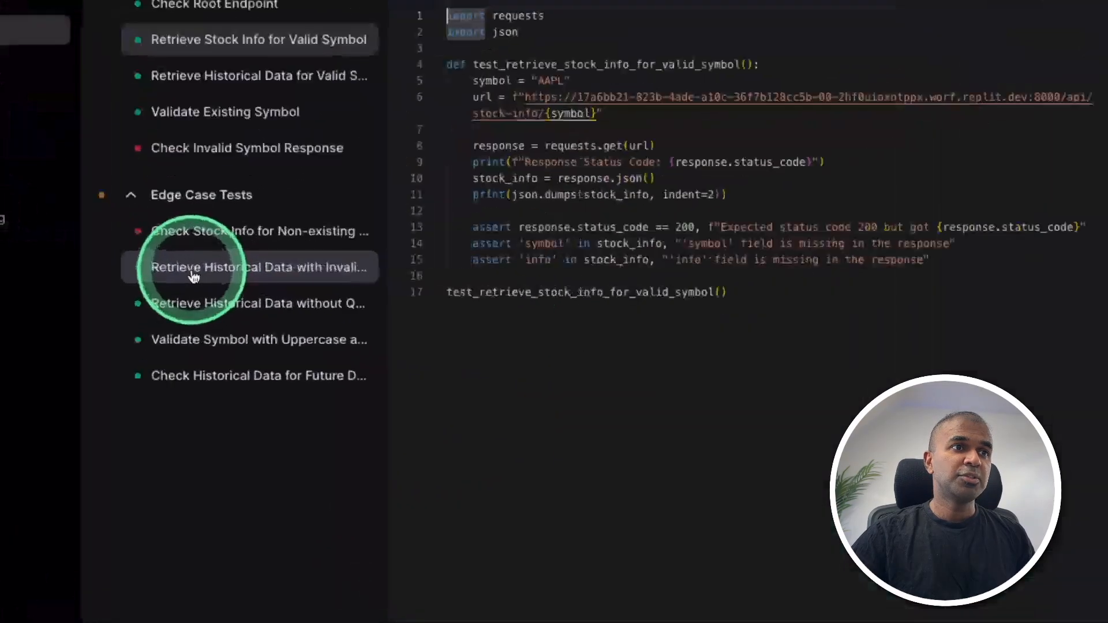
{"action": "left_click", "coordinate": [258, 267]}
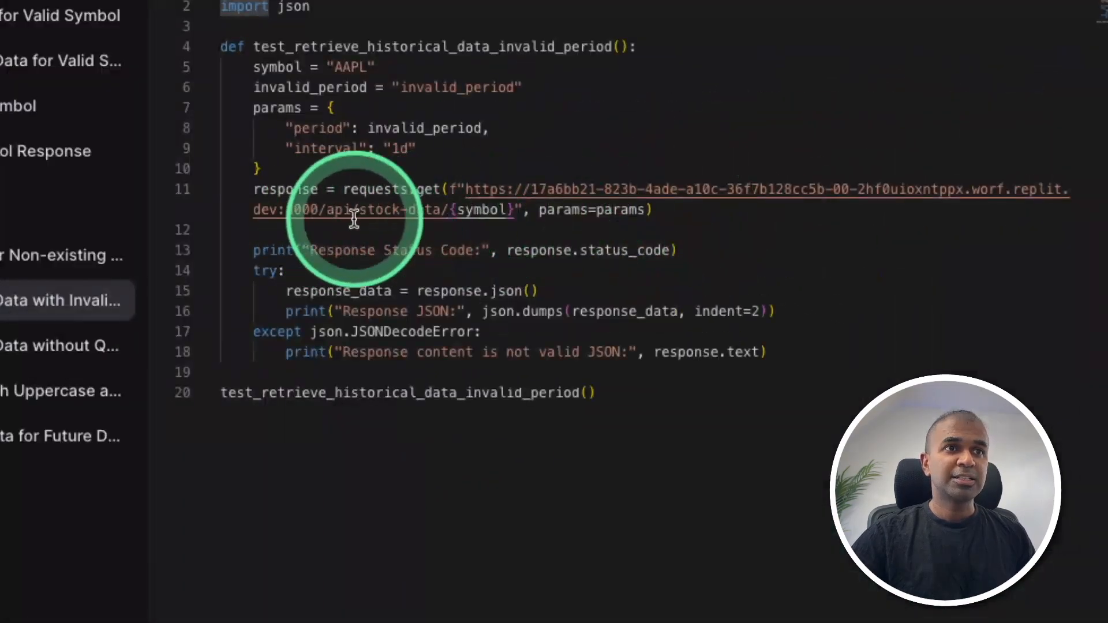
{"action": "left_click", "coordinate": [845, 79]}
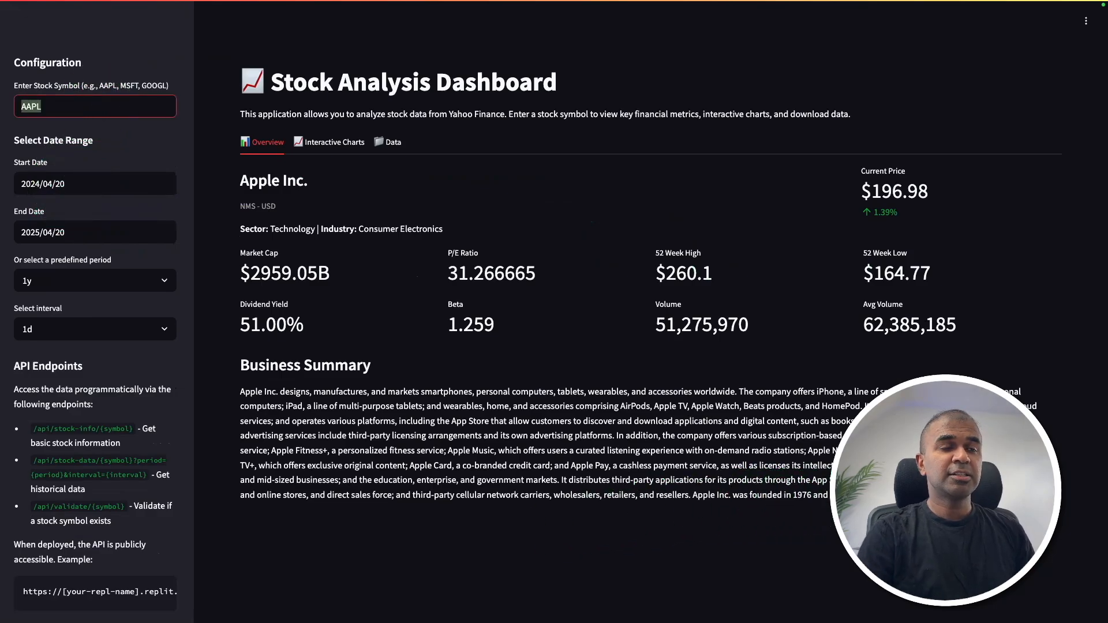
- Enter MSFT as the dashboard's stock symbol
{"action": "type", "text": "MSFT"}
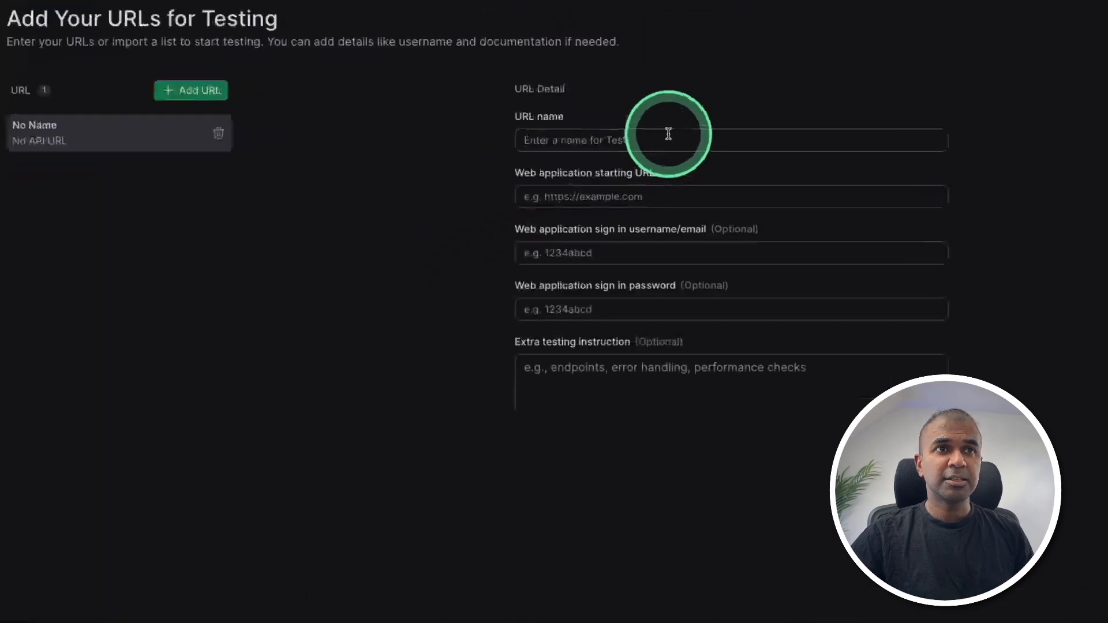
- Add the 'stockprice' web app URL and scroll the ten generated frontend test cases
{"action": "type", "text": "stockprice"}
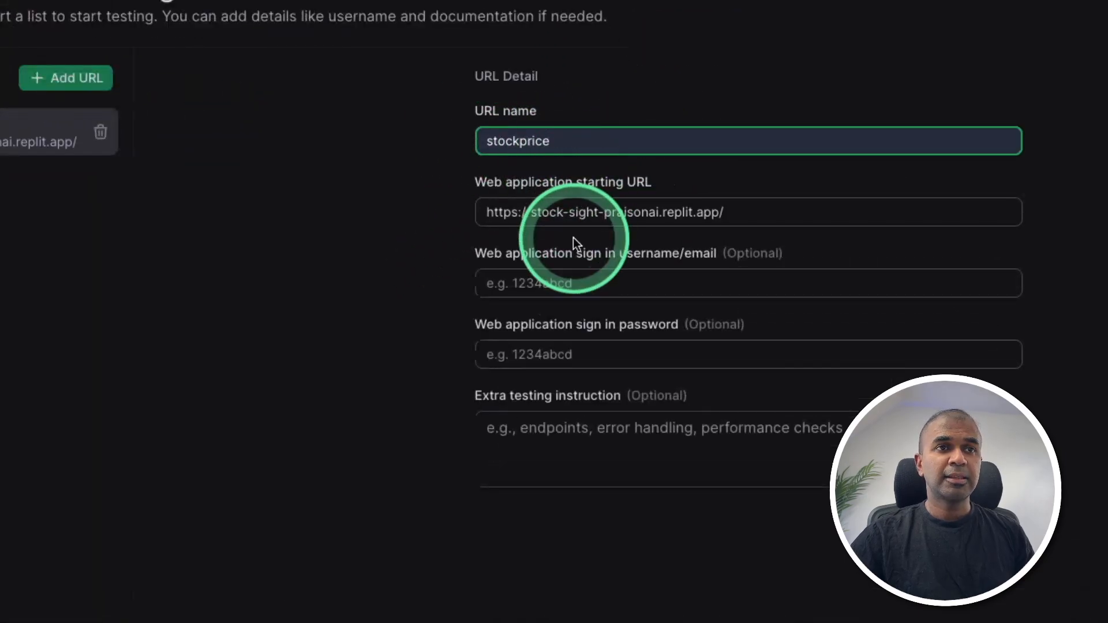
{"action": "left_click", "coordinate": [759, 578]}
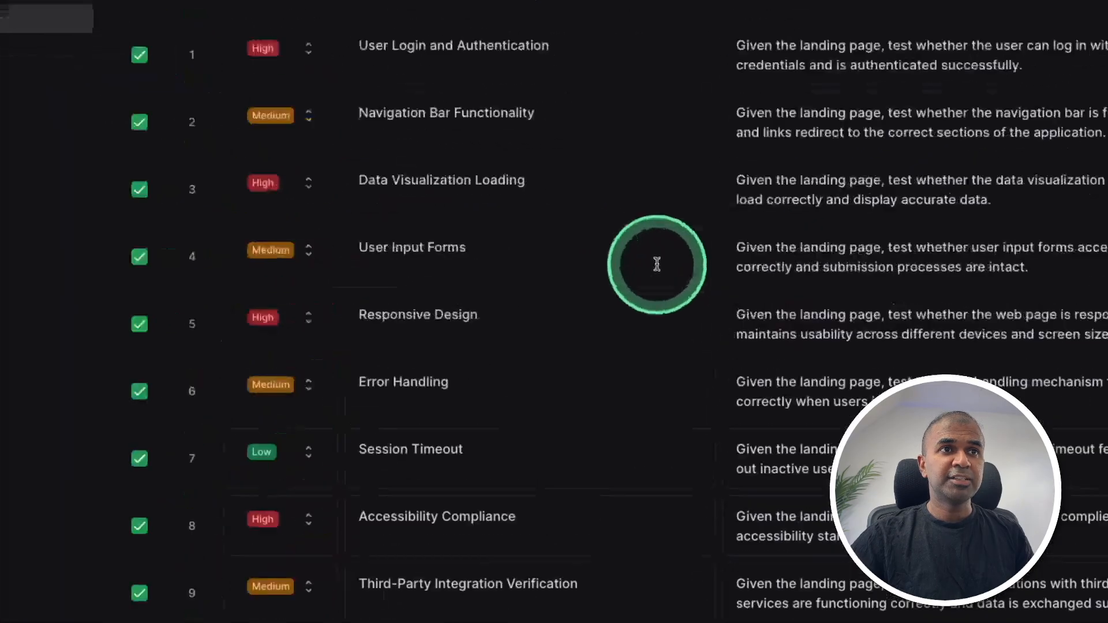
{"action": "scroll", "scroll_direction": "down", "scroll_amount": 3}
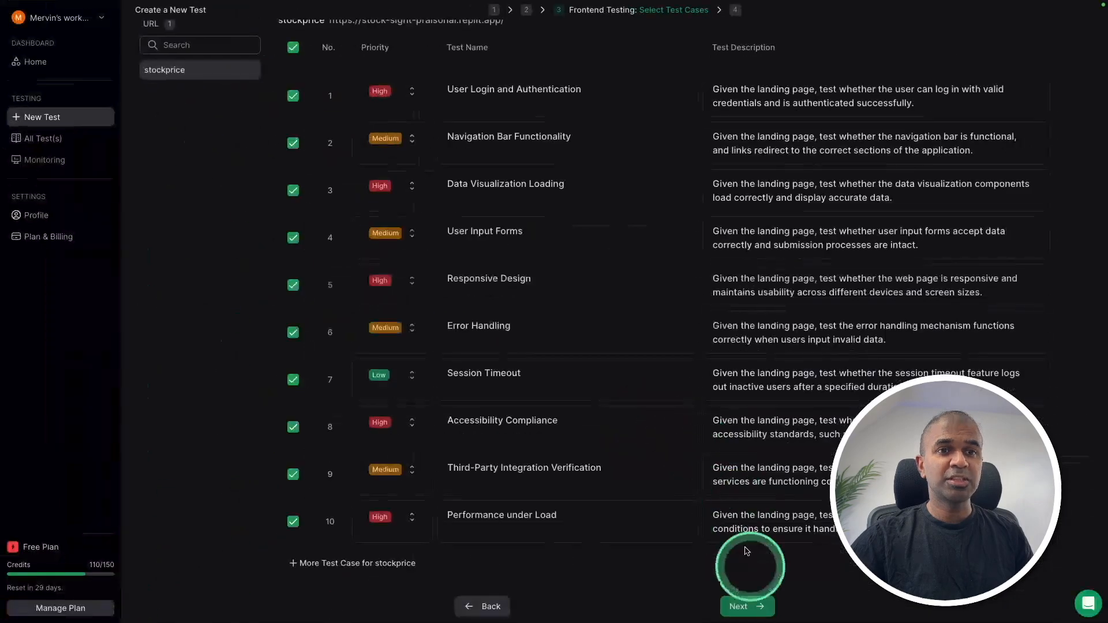
- Run the frontend tests and review the login test's code and video, then Session Timeout
{"action": "left_click", "coordinate": [746, 606]}
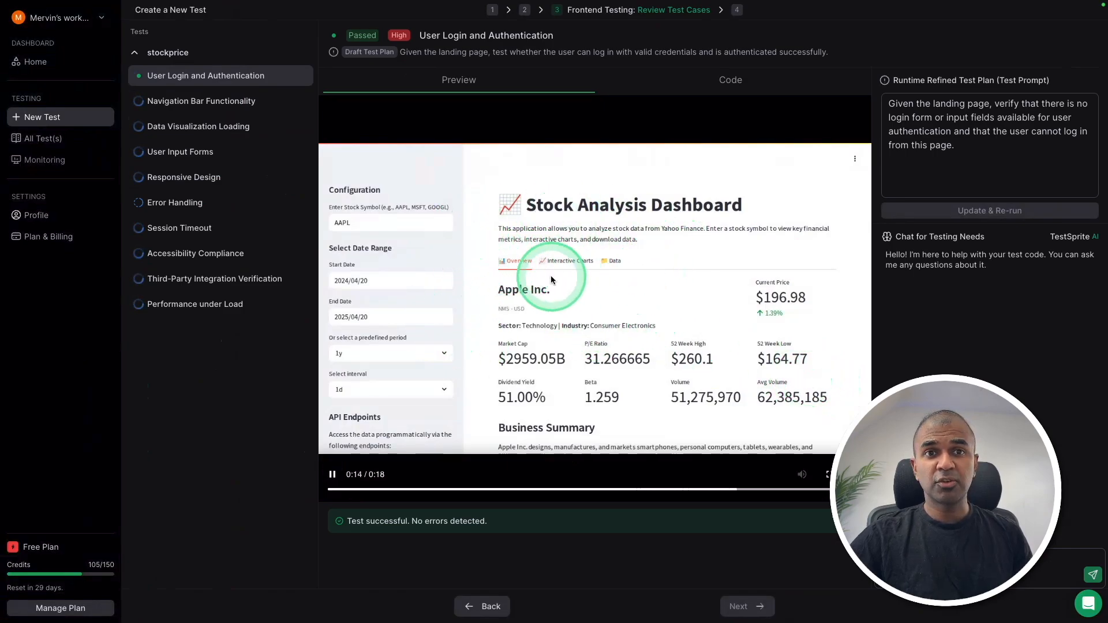
{"action": "left_click", "coordinate": [730, 79]}
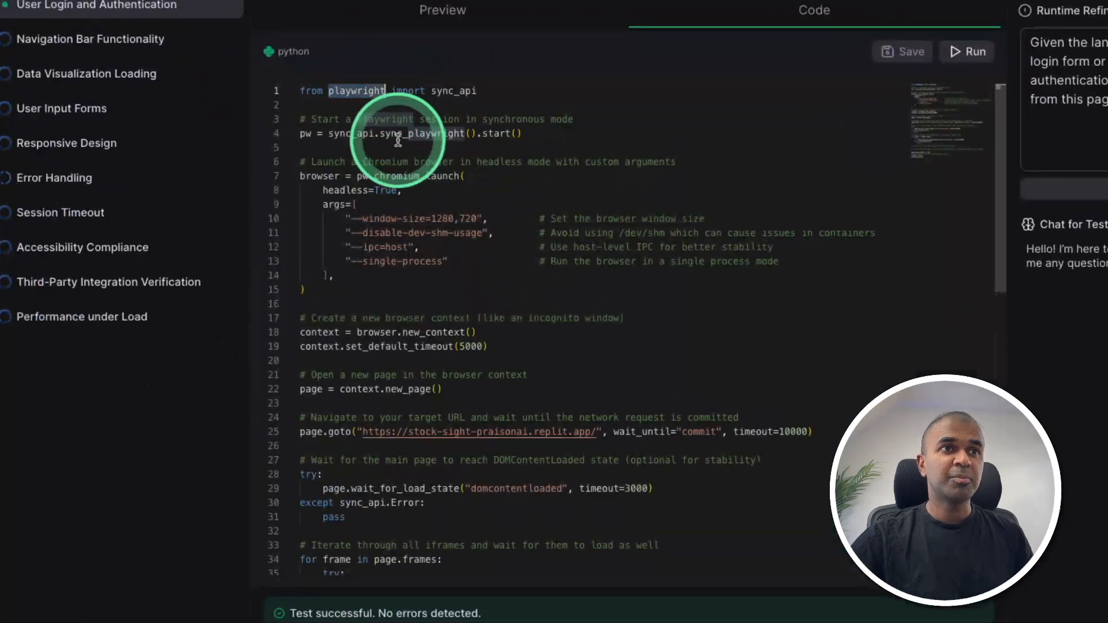
{"action": "scroll", "scroll_direction": "down", "scroll_amount": 3}
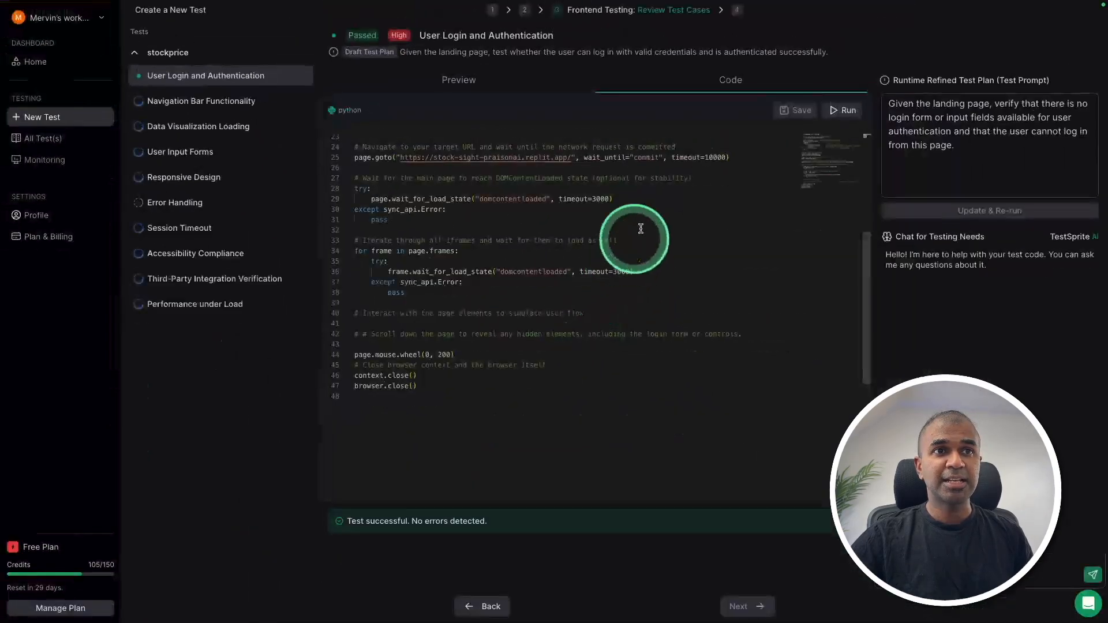
{"action": "left_click", "coordinate": [458, 79]}
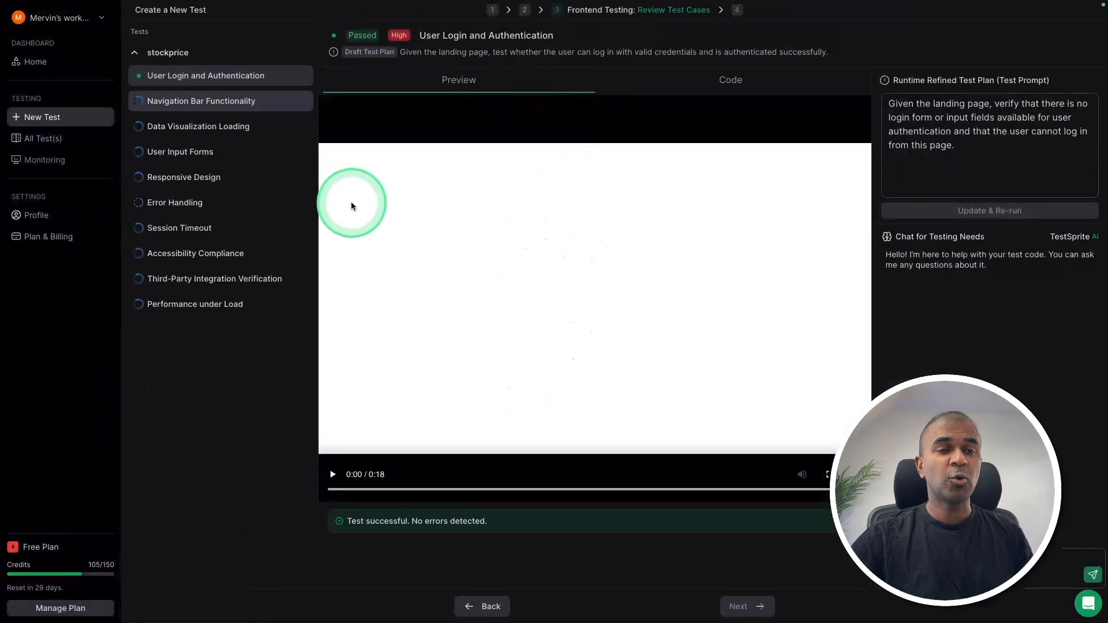
{"action": "mouse_move", "coordinate": [586, 190]}
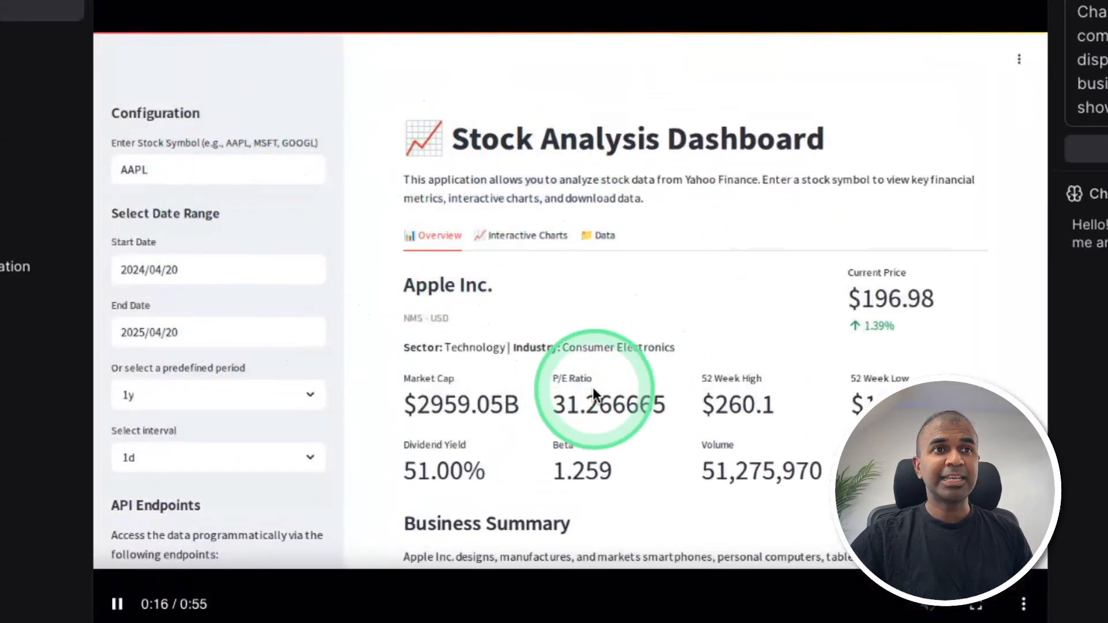
{"action": "left_click", "coordinate": [527, 235]}
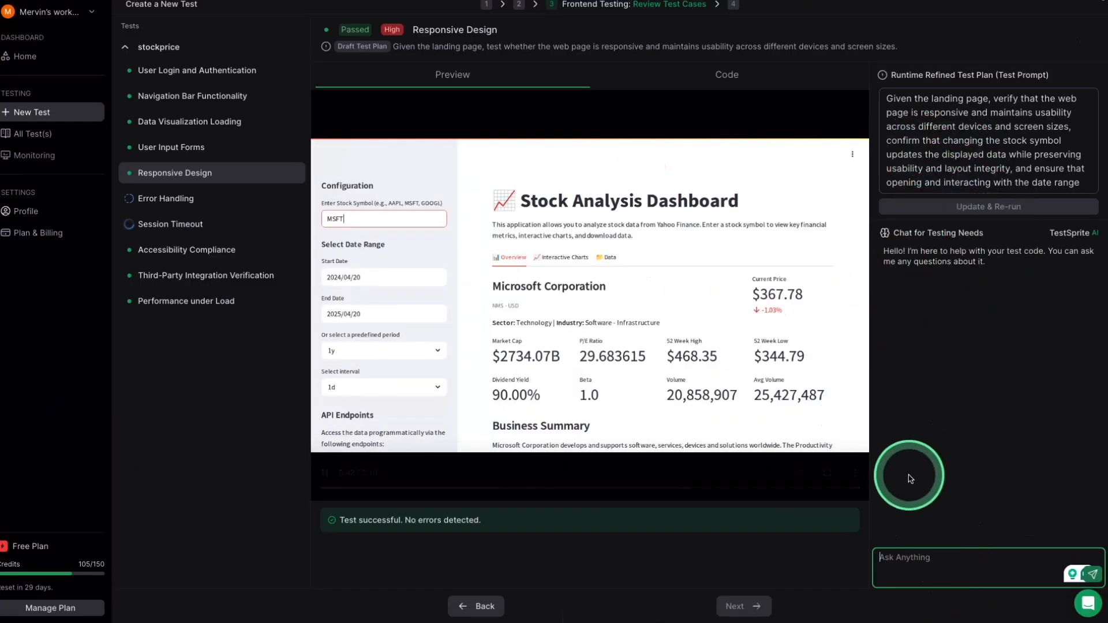
{"action": "left_click", "coordinate": [170, 224]}
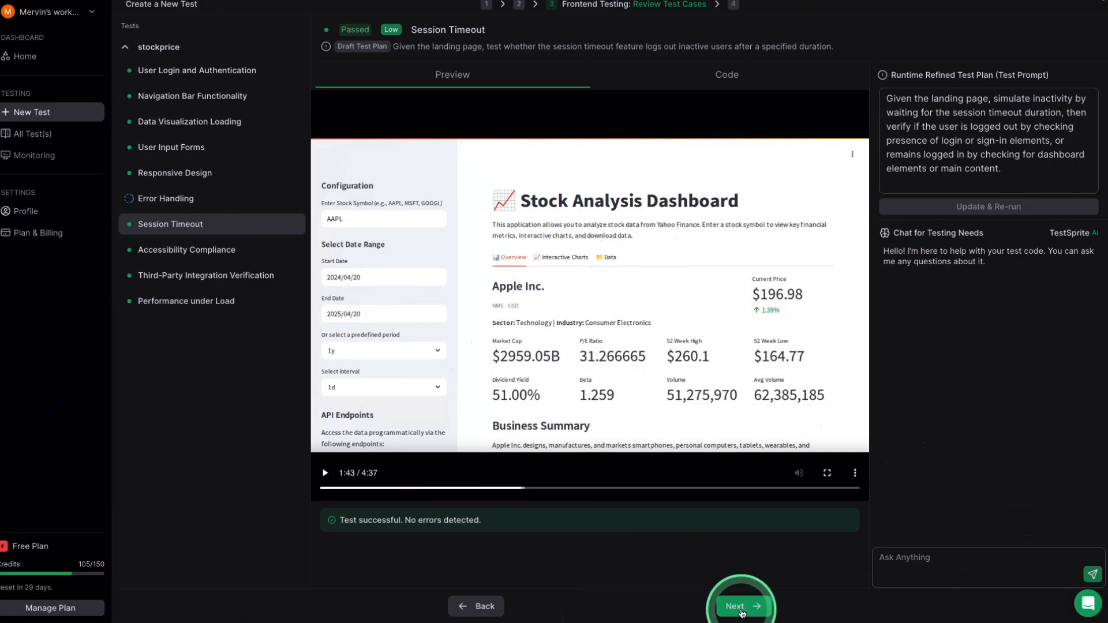
- Open the test report, then the My Stock price backend api project under All Tests
{"action": "left_click", "coordinate": [740, 605]}
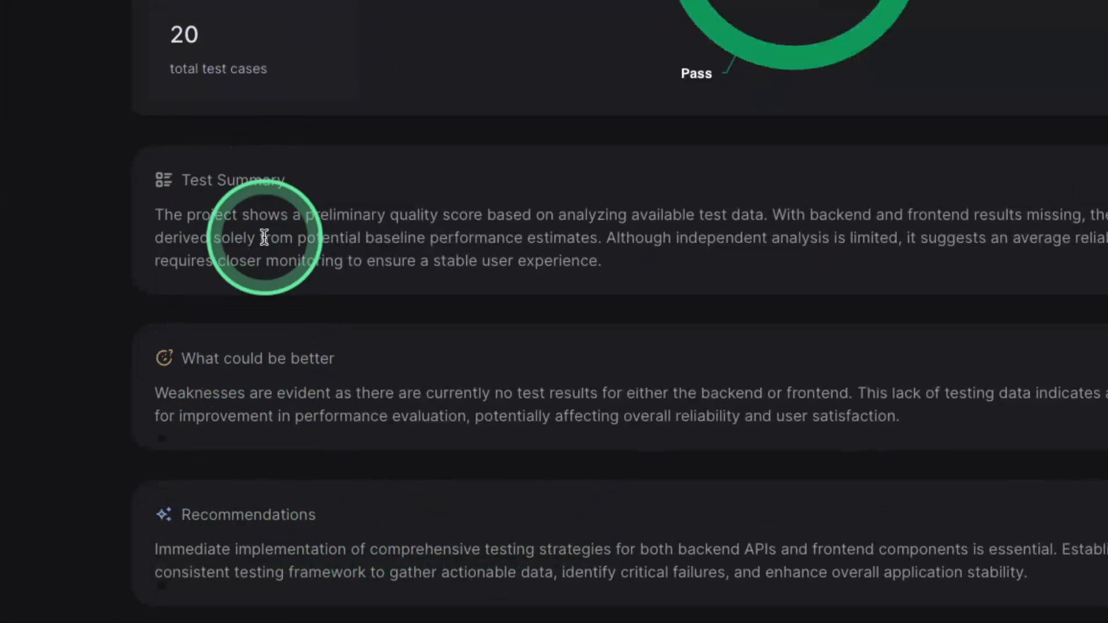
{"action": "left_click", "coordinate": [42, 138]}
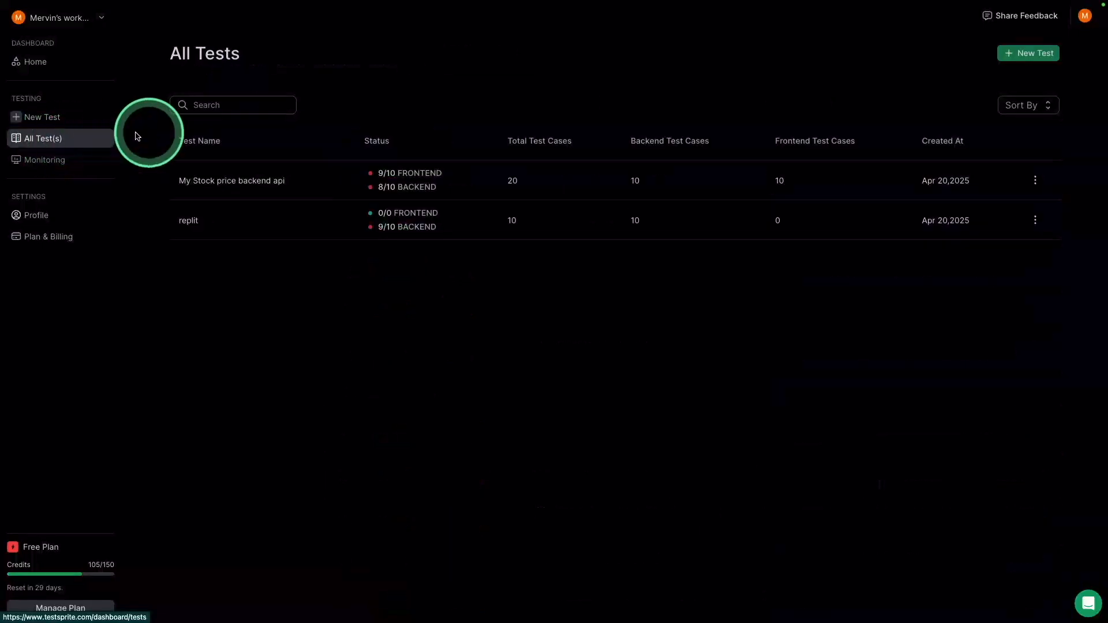
{"action": "left_click", "coordinate": [231, 180]}
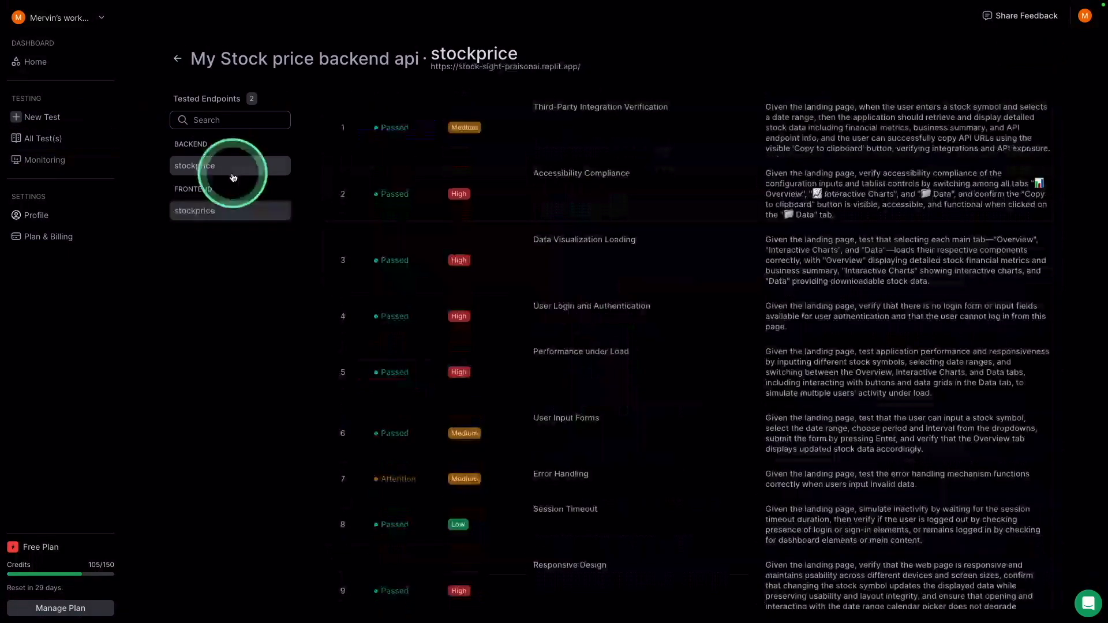